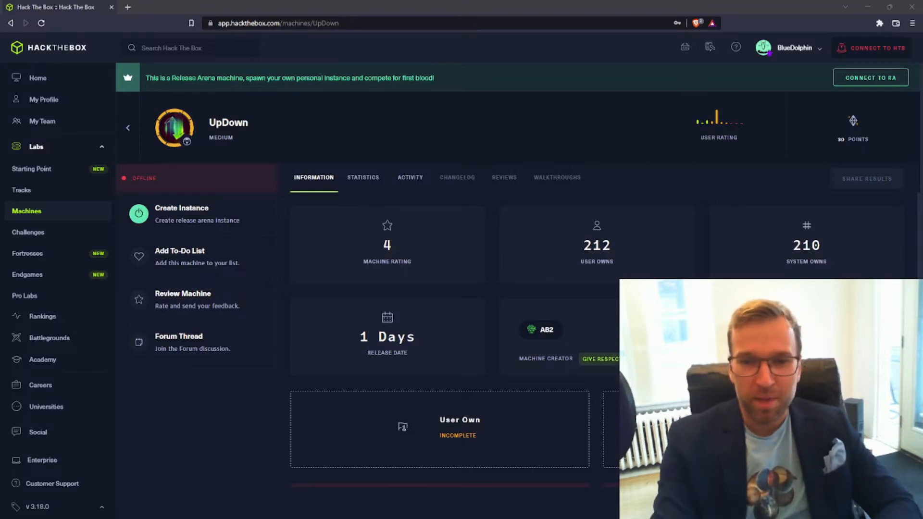
{"action": "mouse_move", "coordinate": [298, 164]}
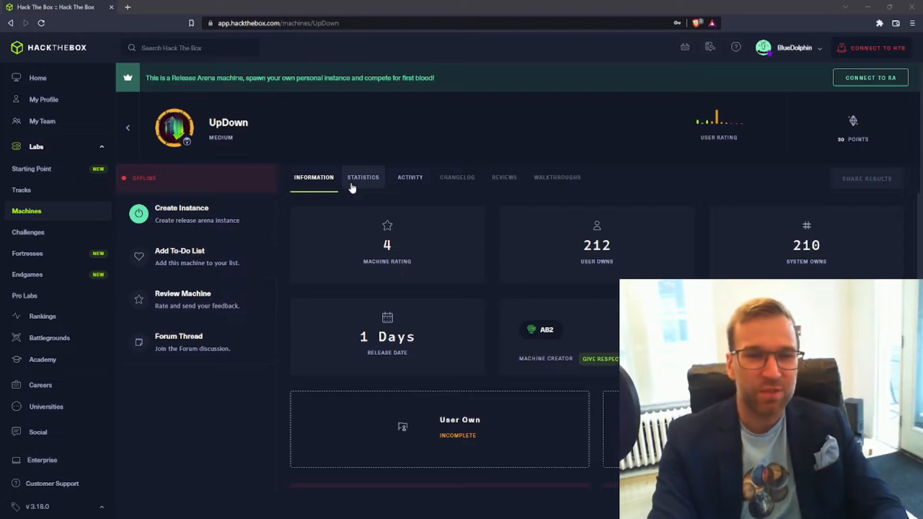
{"action": "mouse_move", "coordinate": [281, 127]}
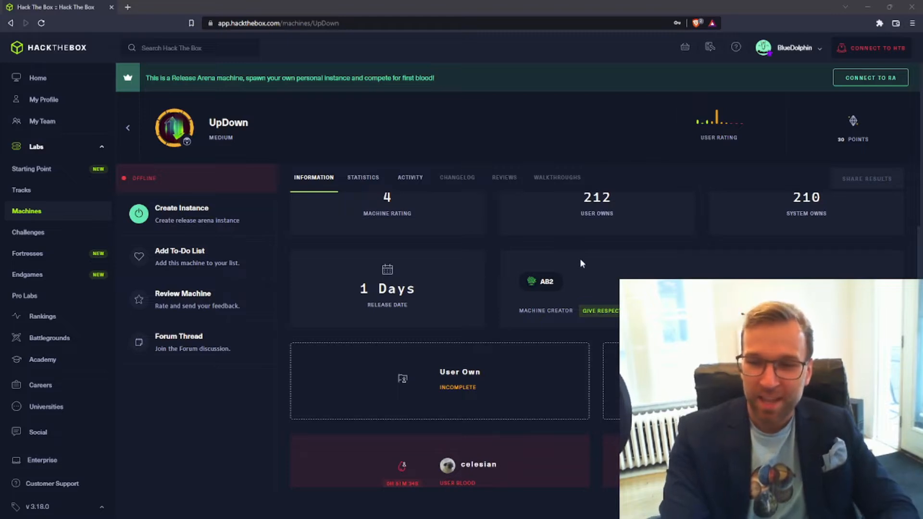
Switch UpDown's page to Statistics and bring the Machine Matrix radar chart into view.
{"action": "scroll", "scroll_direction": "down", "scroll_amount": 3}
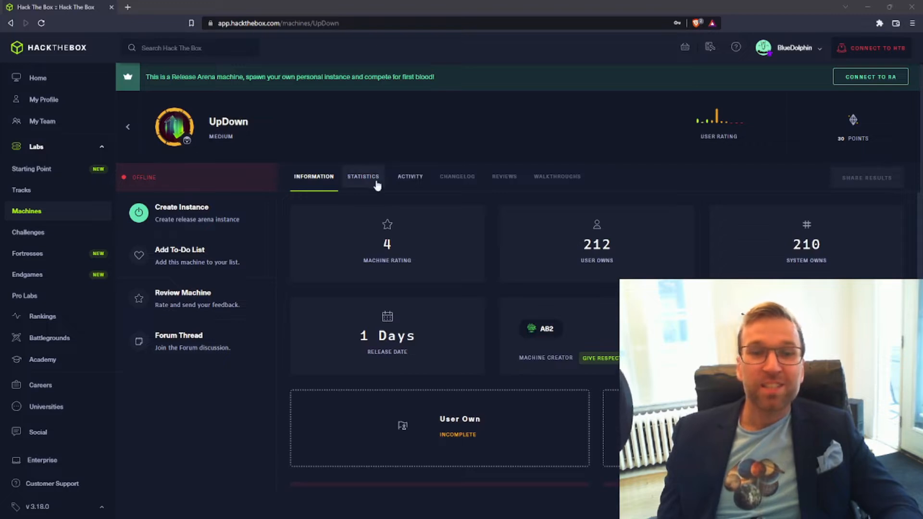
{"action": "left_click", "coordinate": [363, 176]}
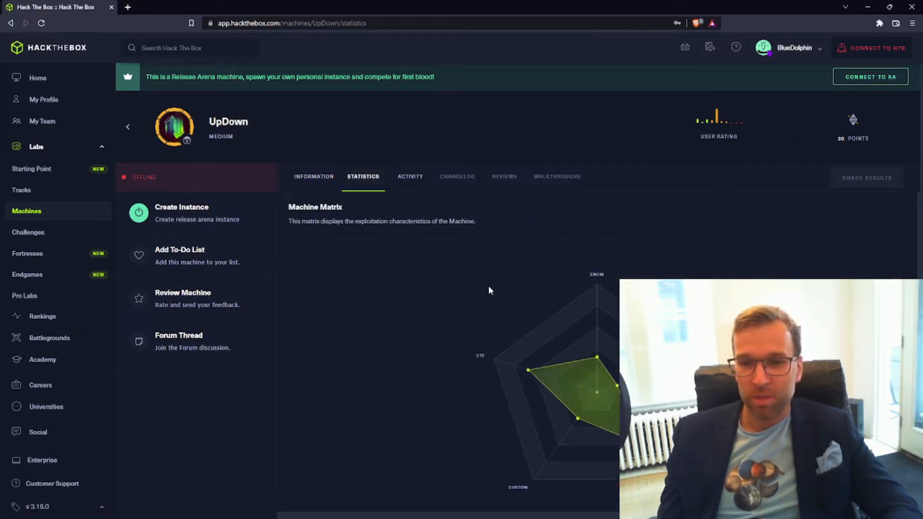
{"action": "scroll", "scroll_direction": "down", "scroll_amount": 3}
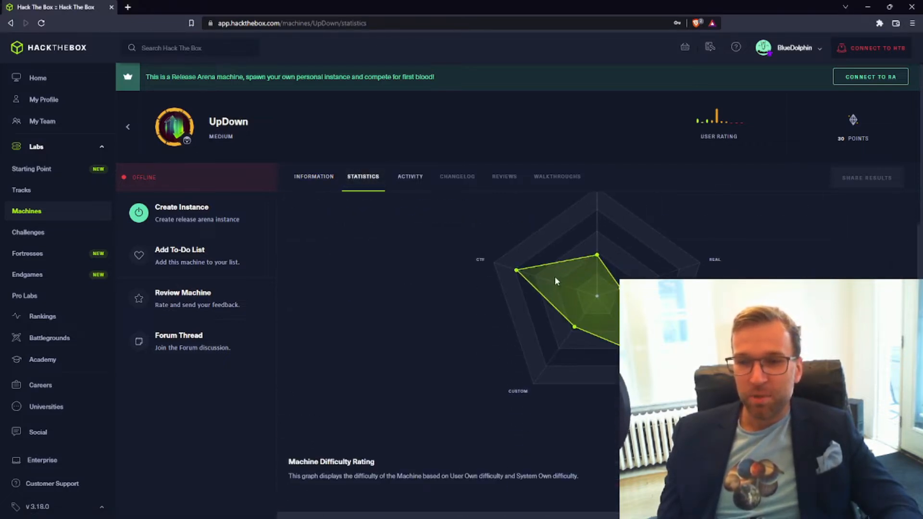
{"action": "mouse_move", "coordinate": [517, 271]}
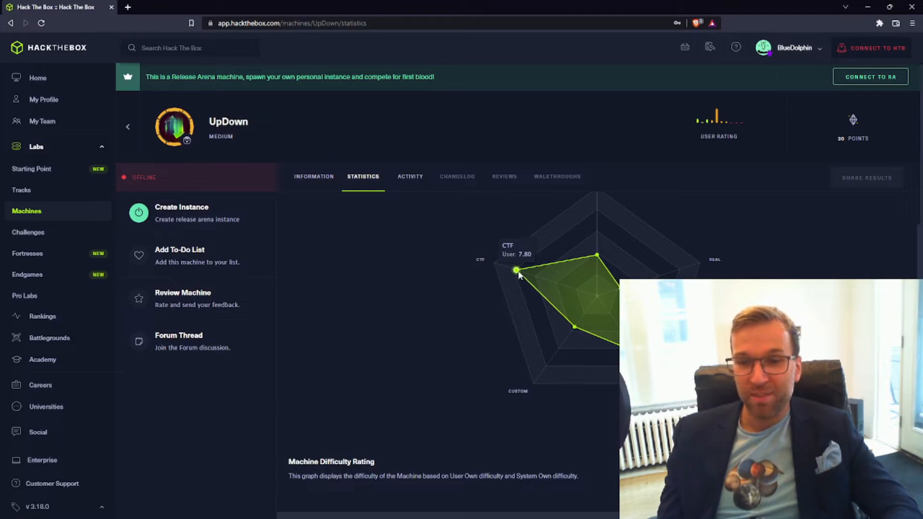
{"action": "mouse_move", "coordinate": [471, 274]}
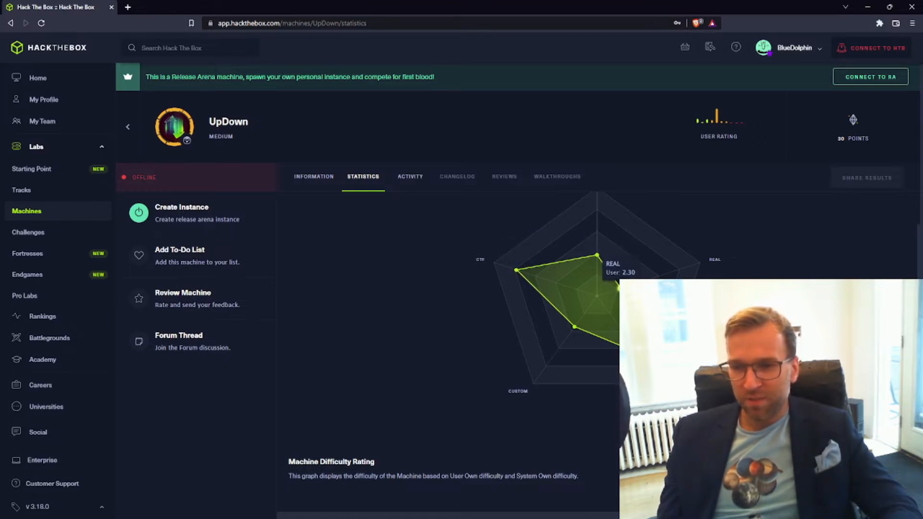
{"action": "mouse_move", "coordinate": [597, 256]}
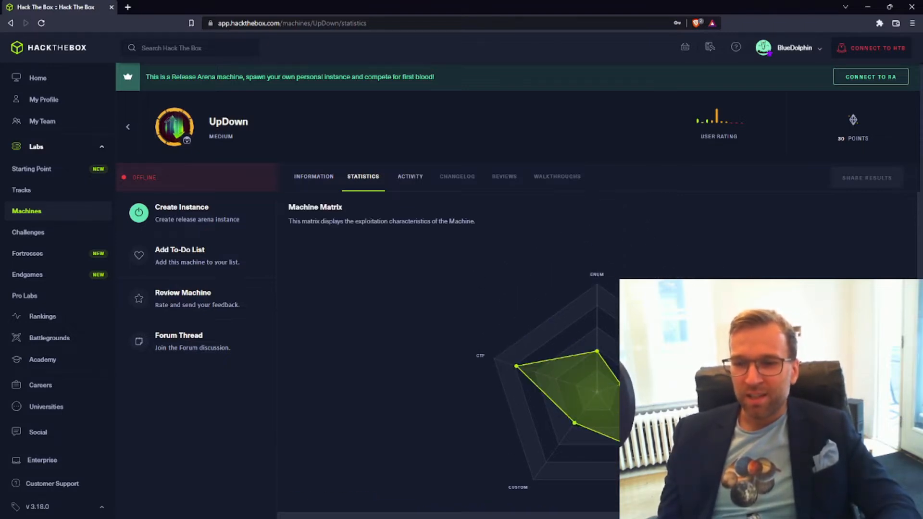
Scroll down to the Machine Difficulty Rating chart comparing user and system own votes.
{"action": "scroll", "scroll_direction": "down", "scroll_amount": 3}
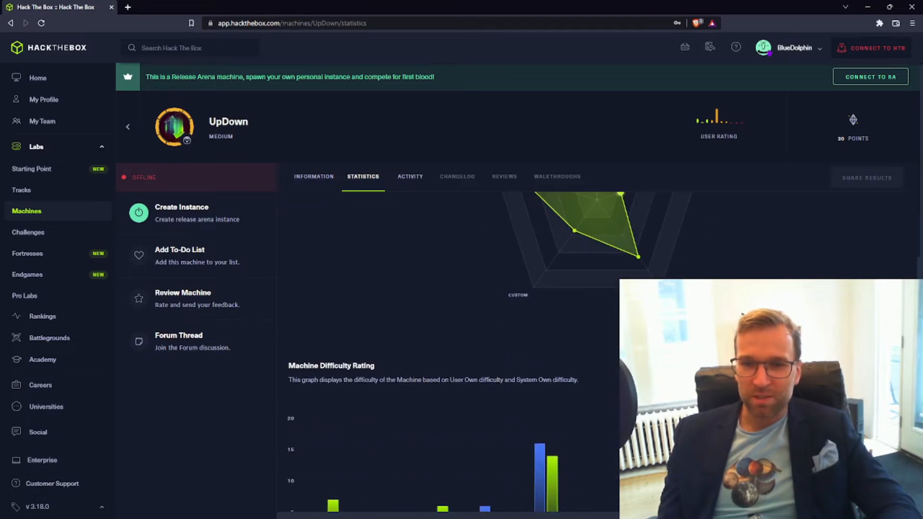
{"action": "scroll", "scroll_direction": "down", "scroll_amount": 3}
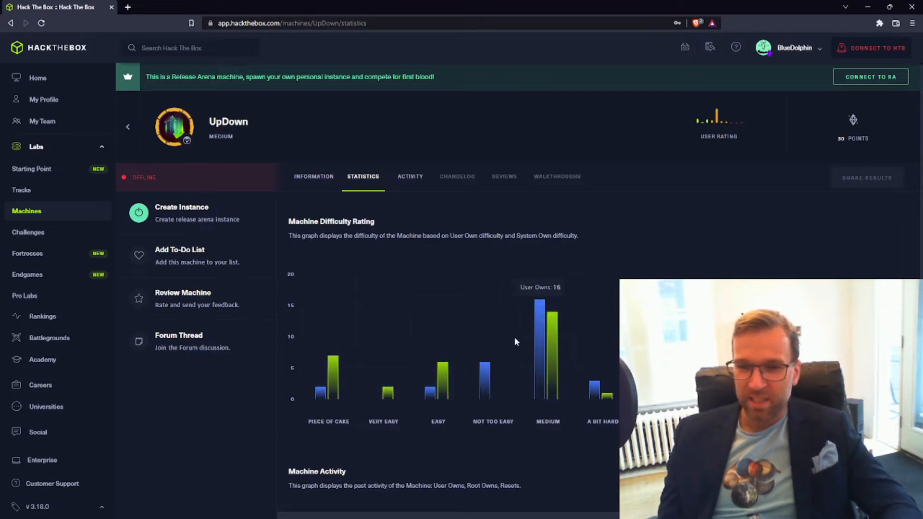
{"action": "mouse_move", "coordinate": [489, 410]}
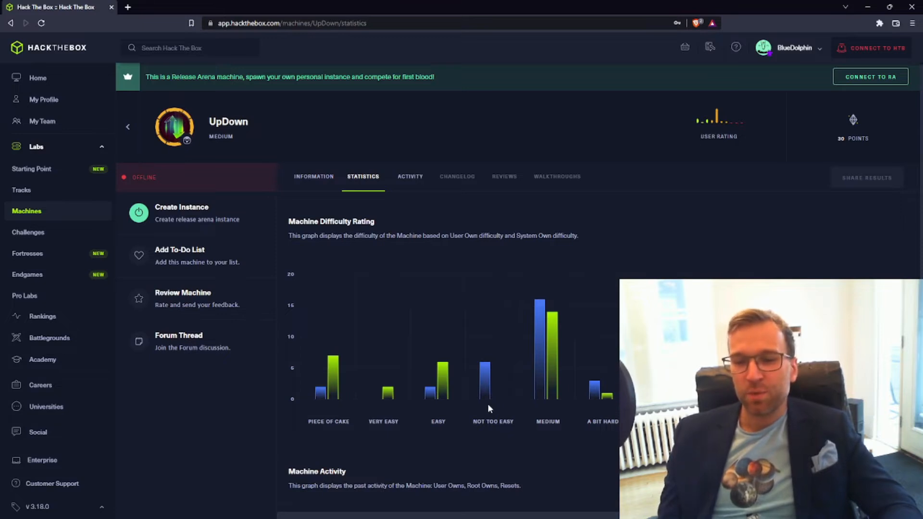
{"action": "mouse_move", "coordinate": [499, 382]}
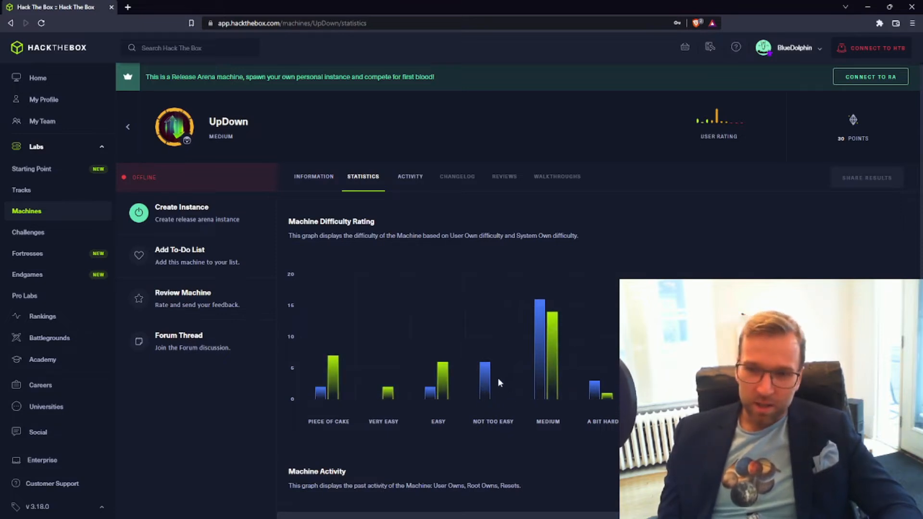
{"action": "mouse_move", "coordinate": [487, 377]}
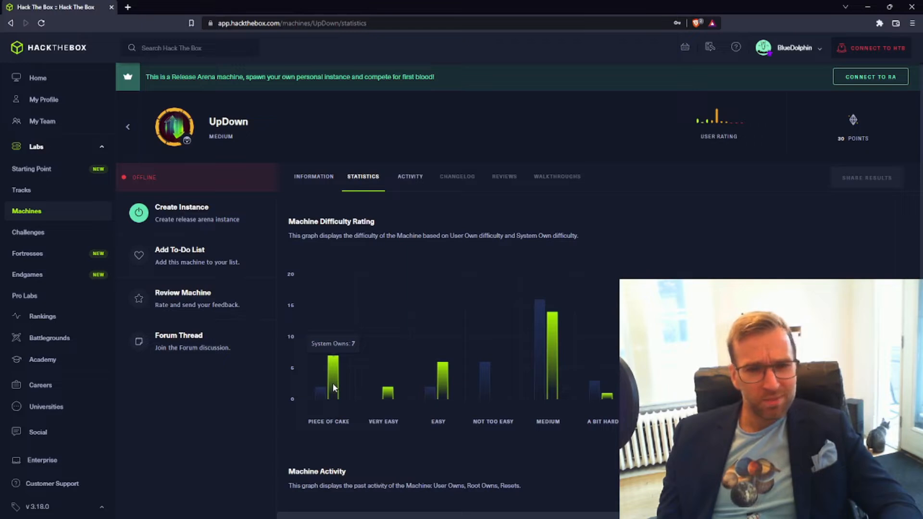
{"action": "mouse_move", "coordinate": [443, 389]}
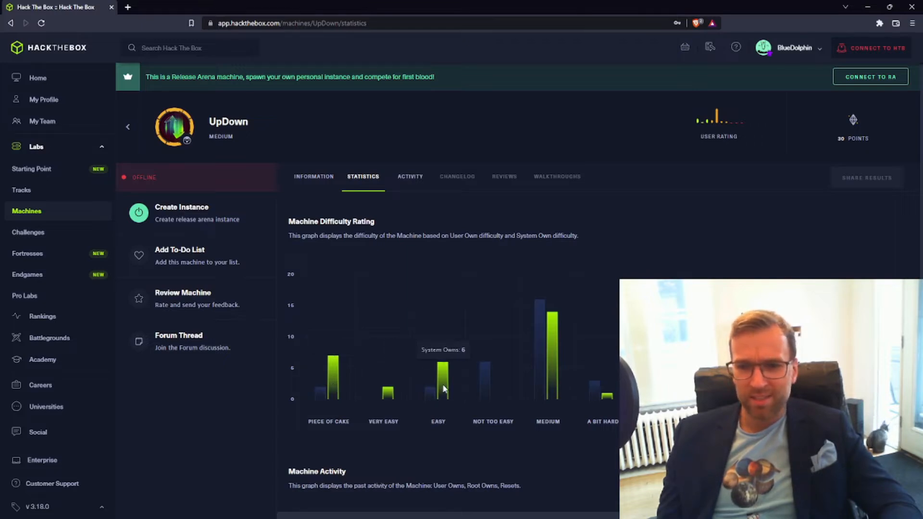
{"action": "mouse_move", "coordinate": [568, 330]}
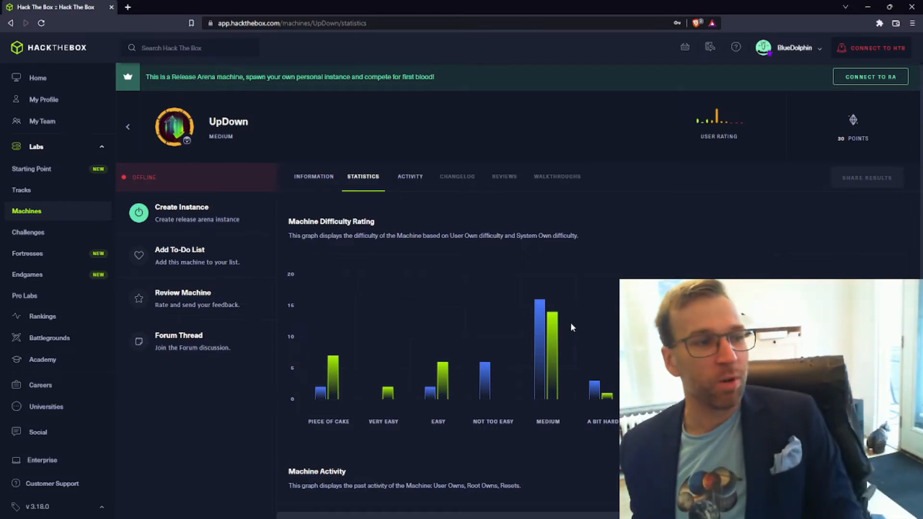
Scroll through the Machine Activity graph of owns and resets, returning to the Machine Matrix.
{"action": "scroll", "scroll_direction": "down", "scroll_amount": 3}
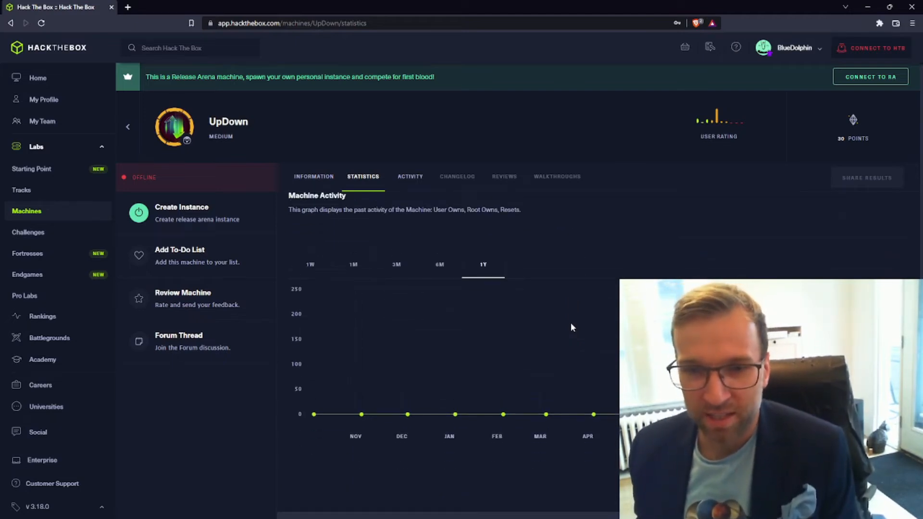
{"action": "scroll", "scroll_direction": "down", "scroll_amount": 3}
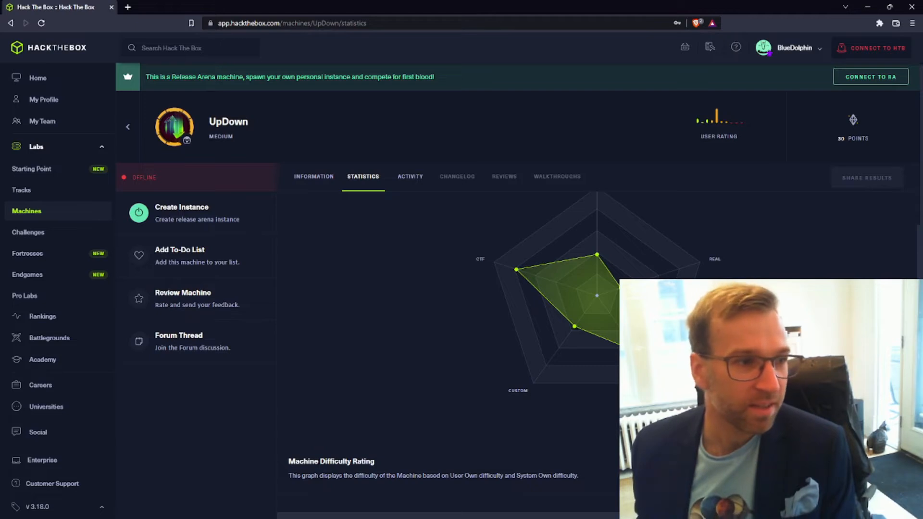